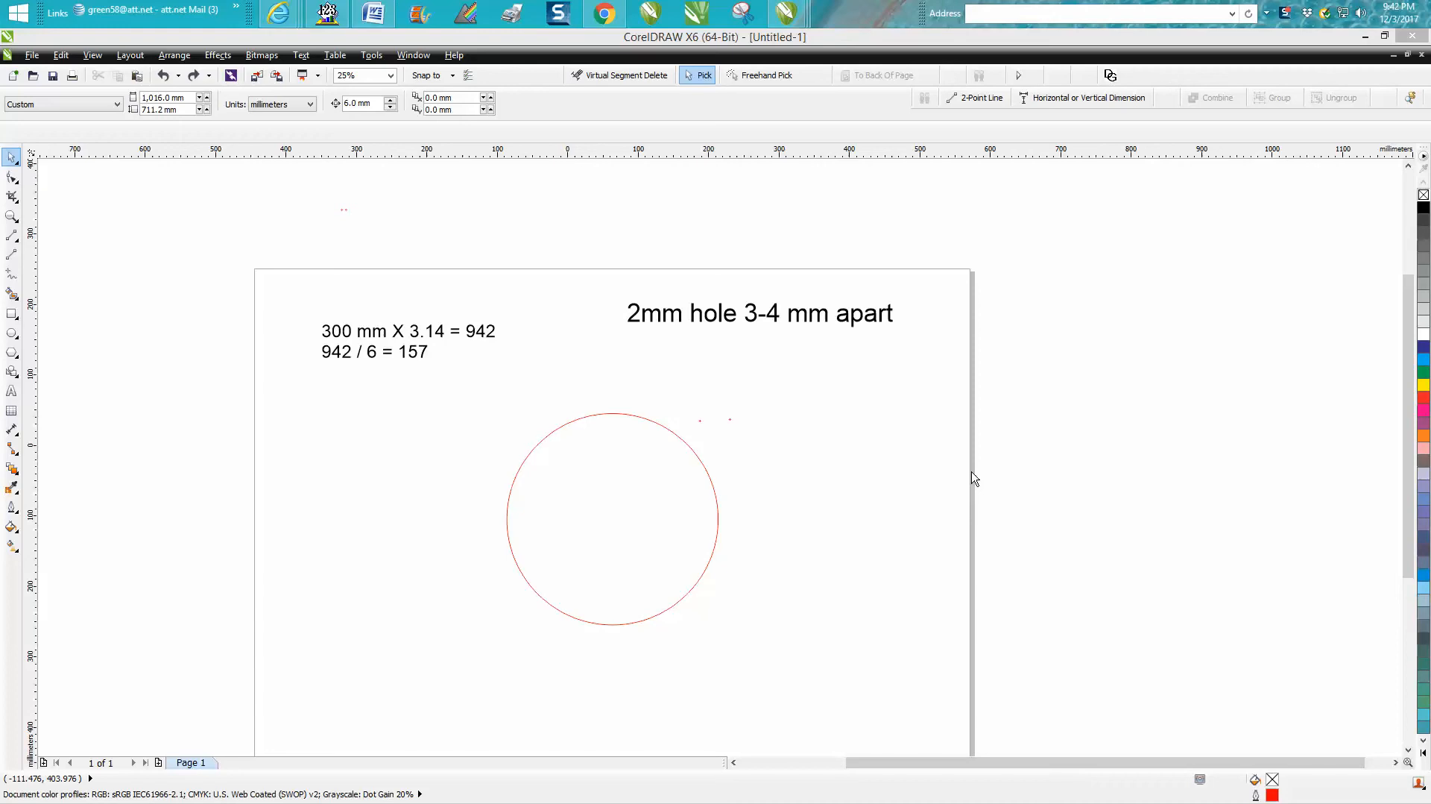
pyautogui.moveTo(714, 395)
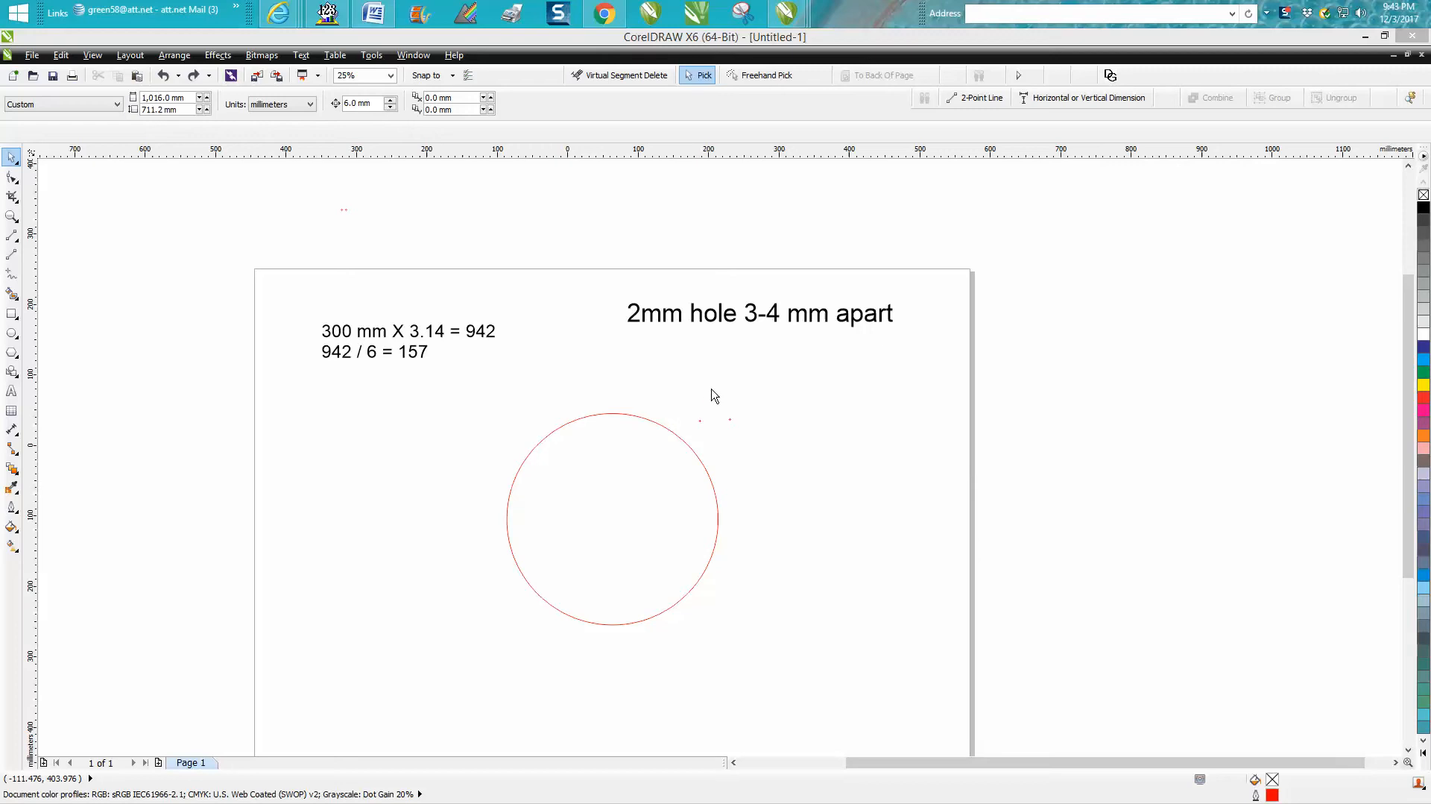
pyautogui.moveTo(797, 331)
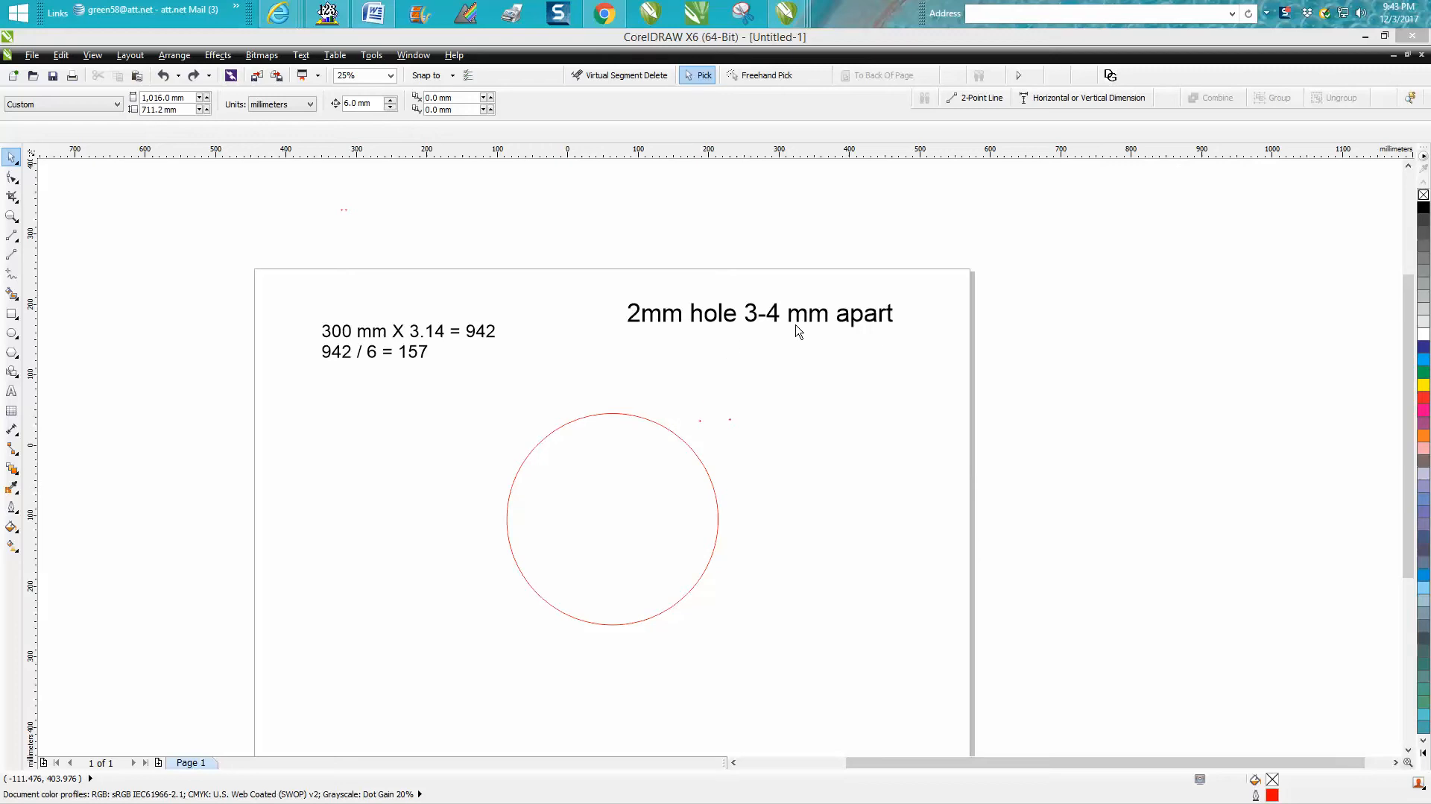
pyautogui.moveTo(161, 298)
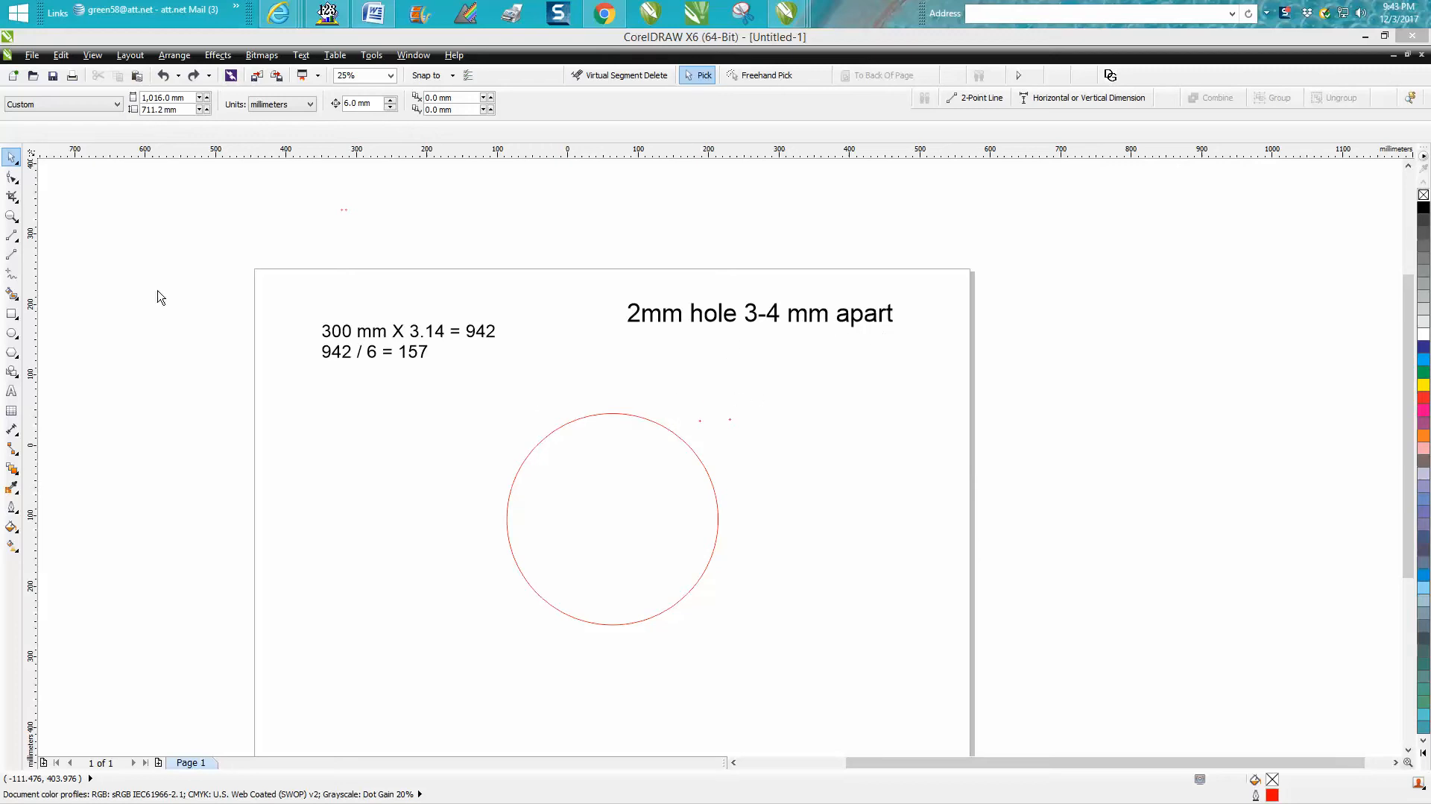
# Select the two small red circles and blend them with 155 intermediate steps via the Blend docker
pyautogui.click(12, 216)
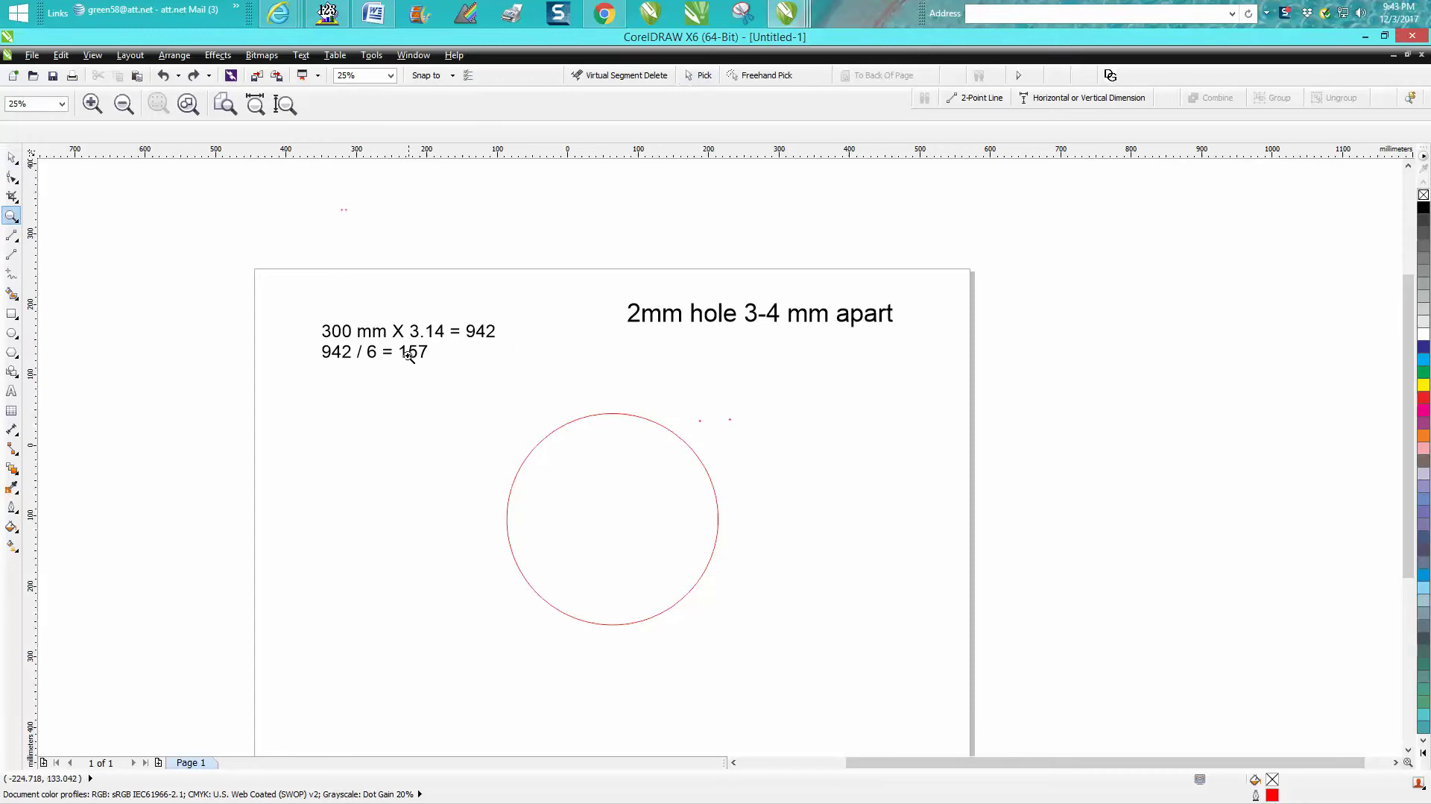
pyautogui.moveTo(766, 325)
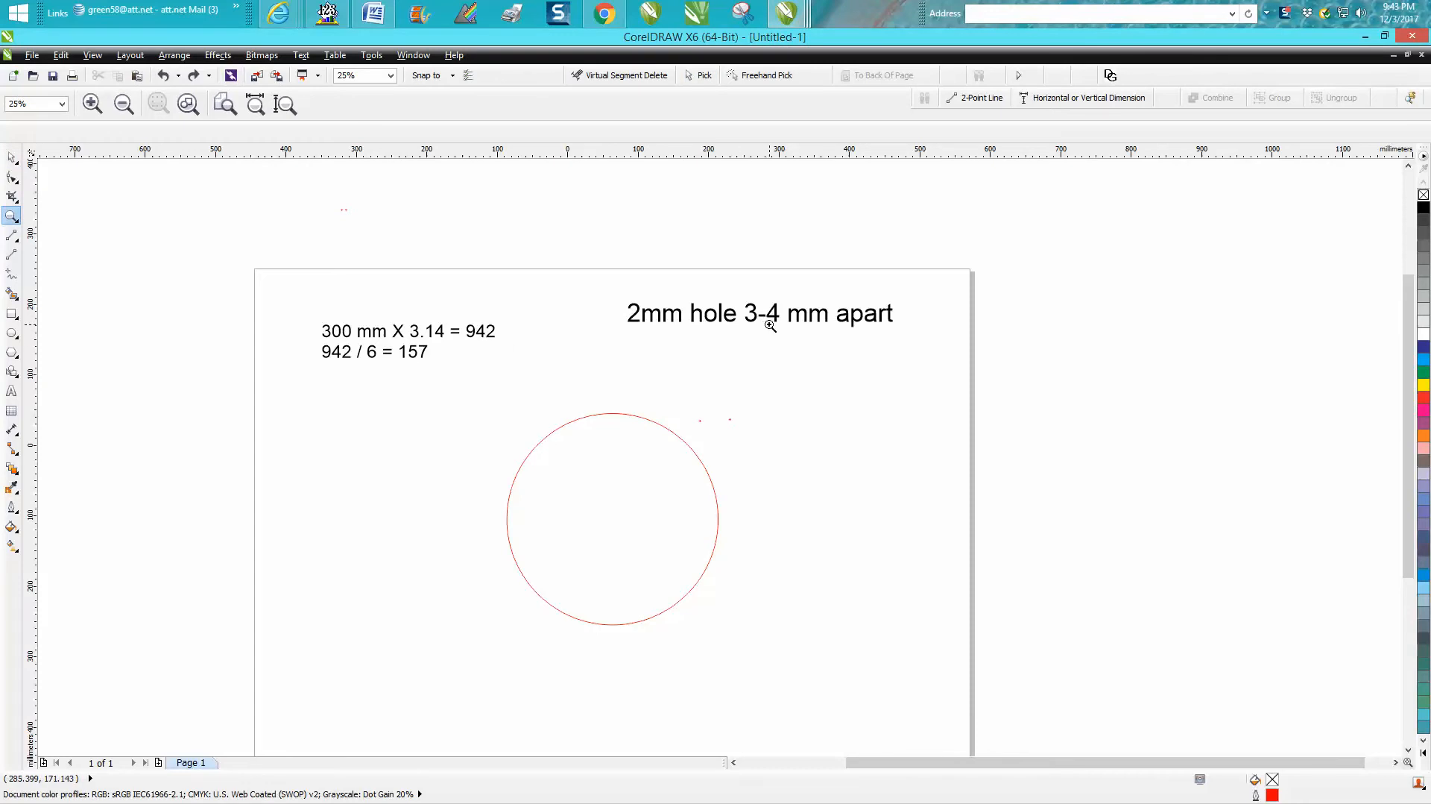
pyautogui.moveTo(776, 322)
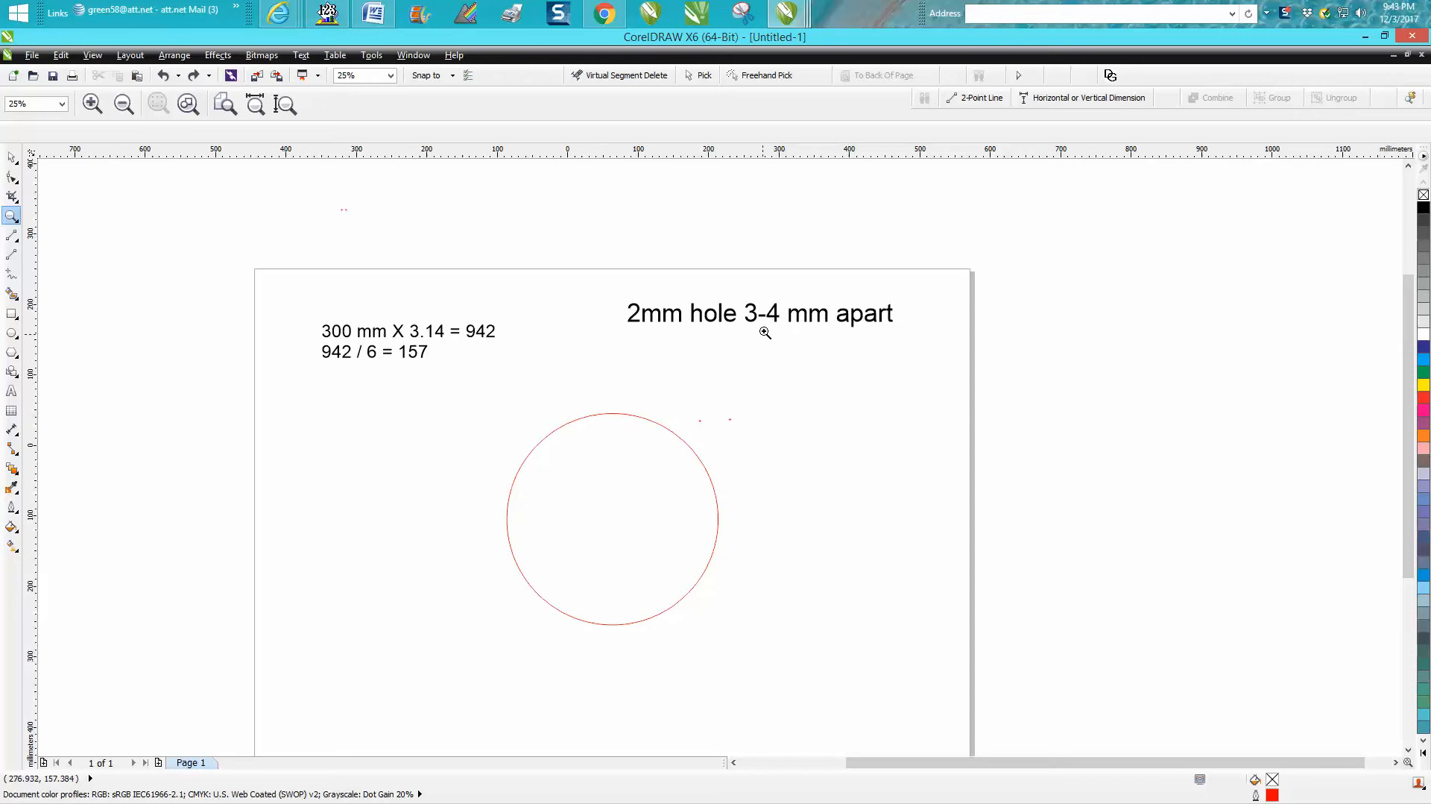
pyautogui.moveTo(776, 325)
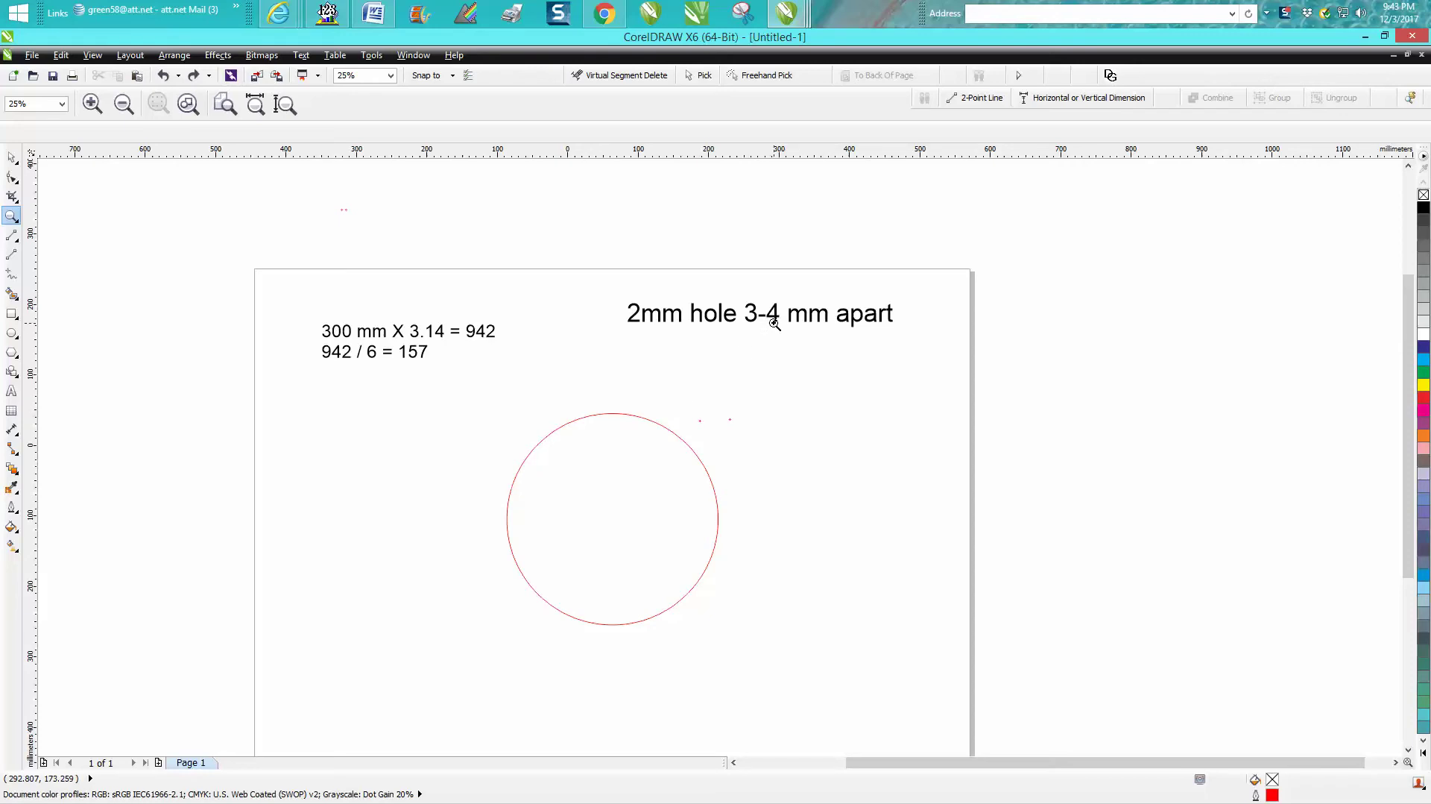
pyautogui.moveTo(373, 364)
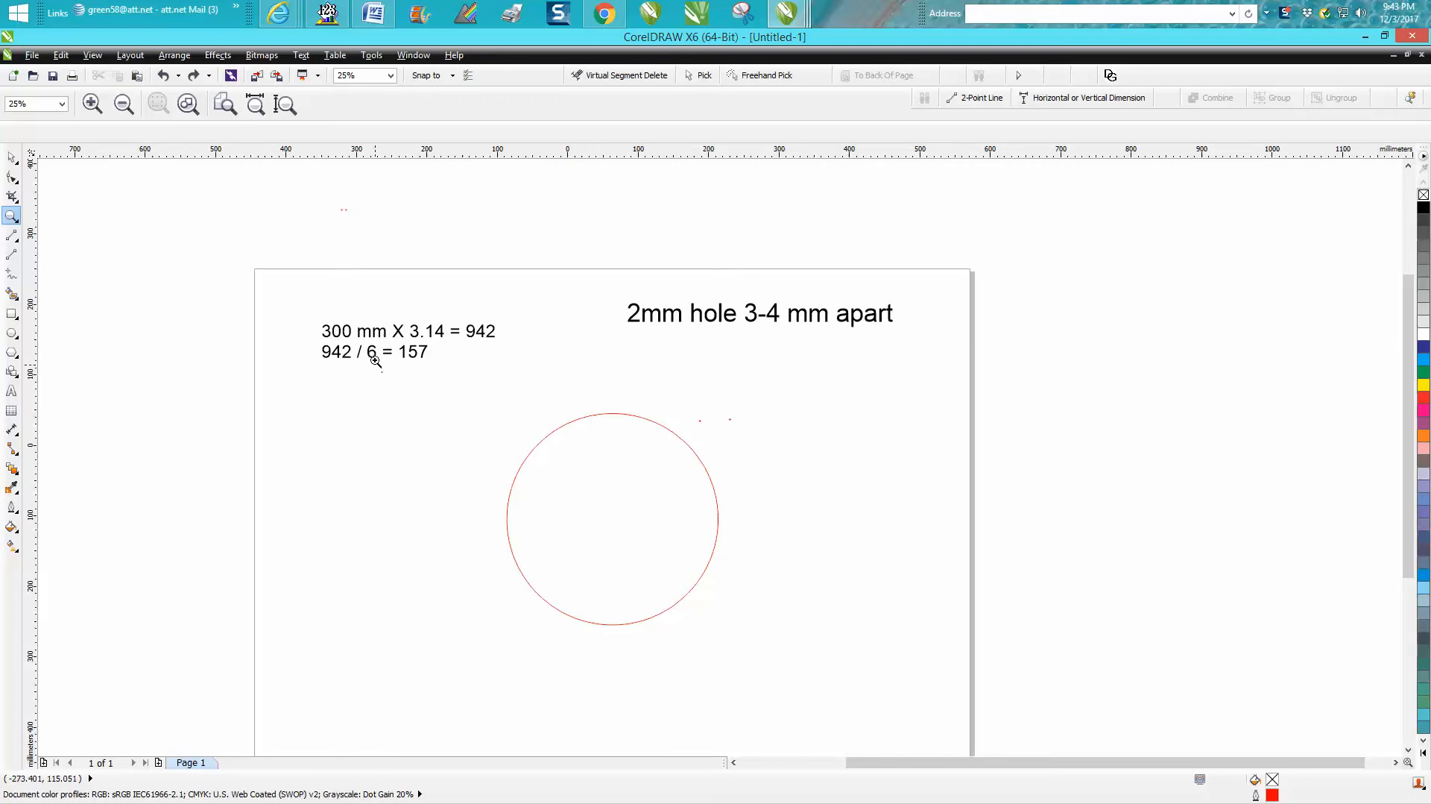
pyautogui.moveTo(374, 361)
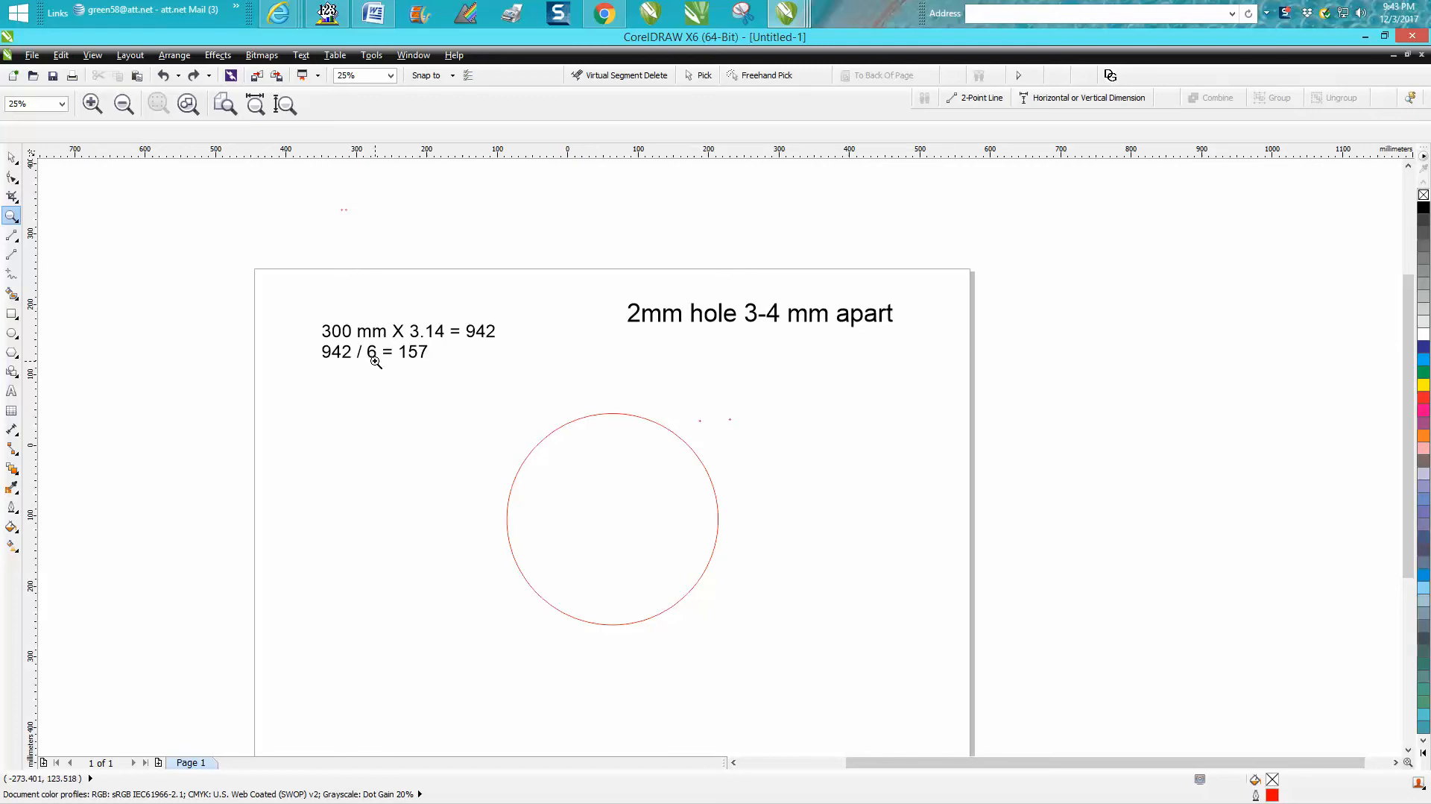
pyautogui.moveTo(355, 340)
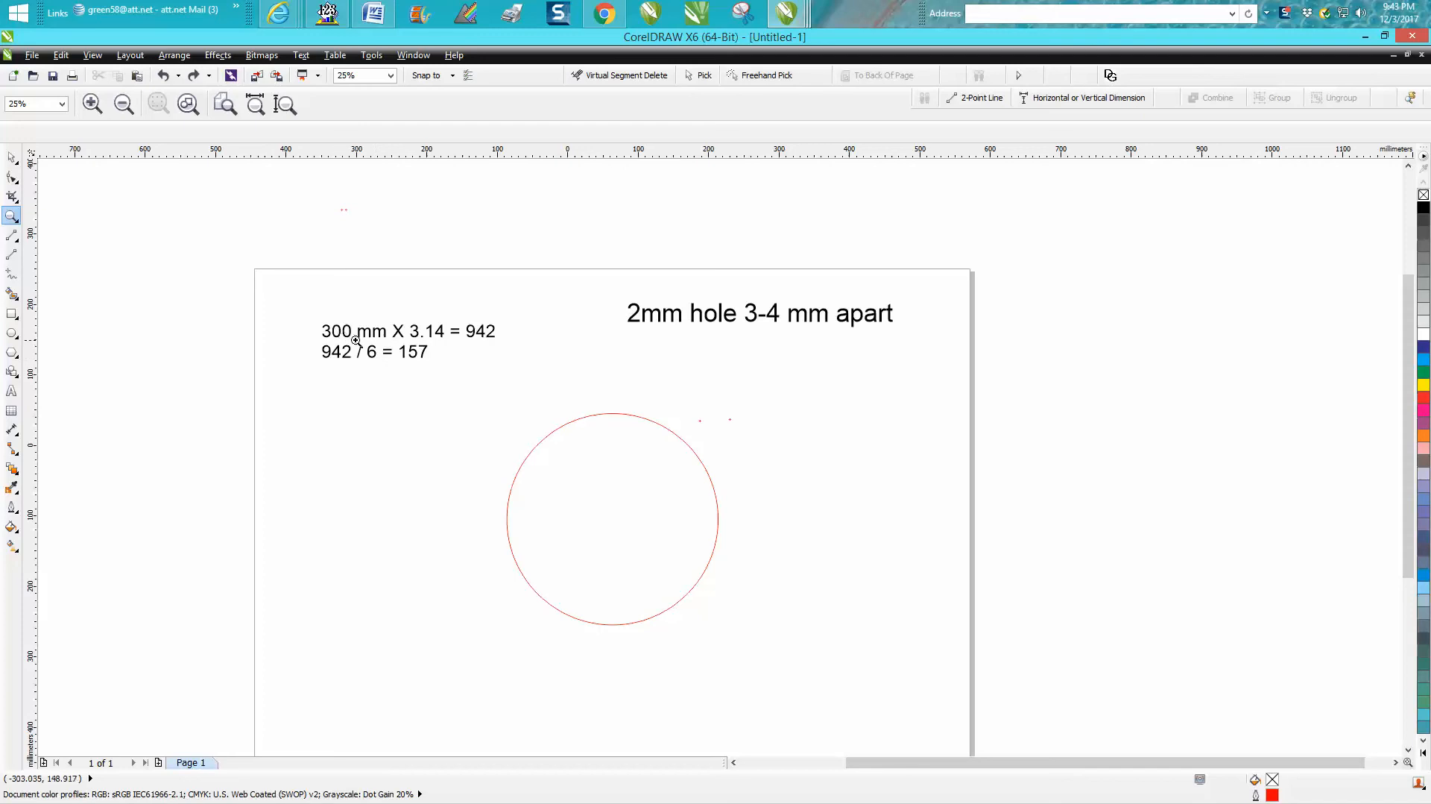
pyautogui.moveTo(465, 339)
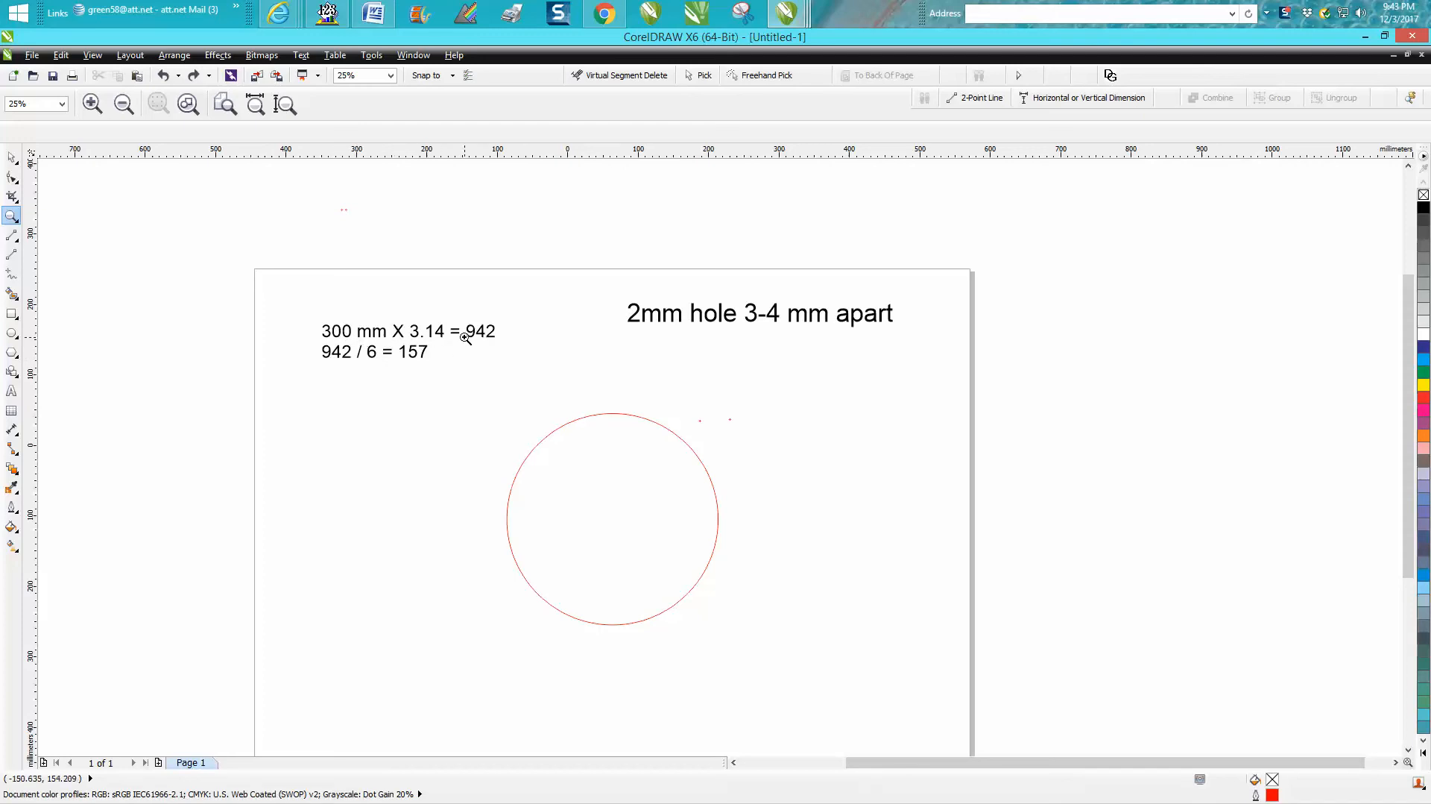
pyautogui.moveTo(379, 360)
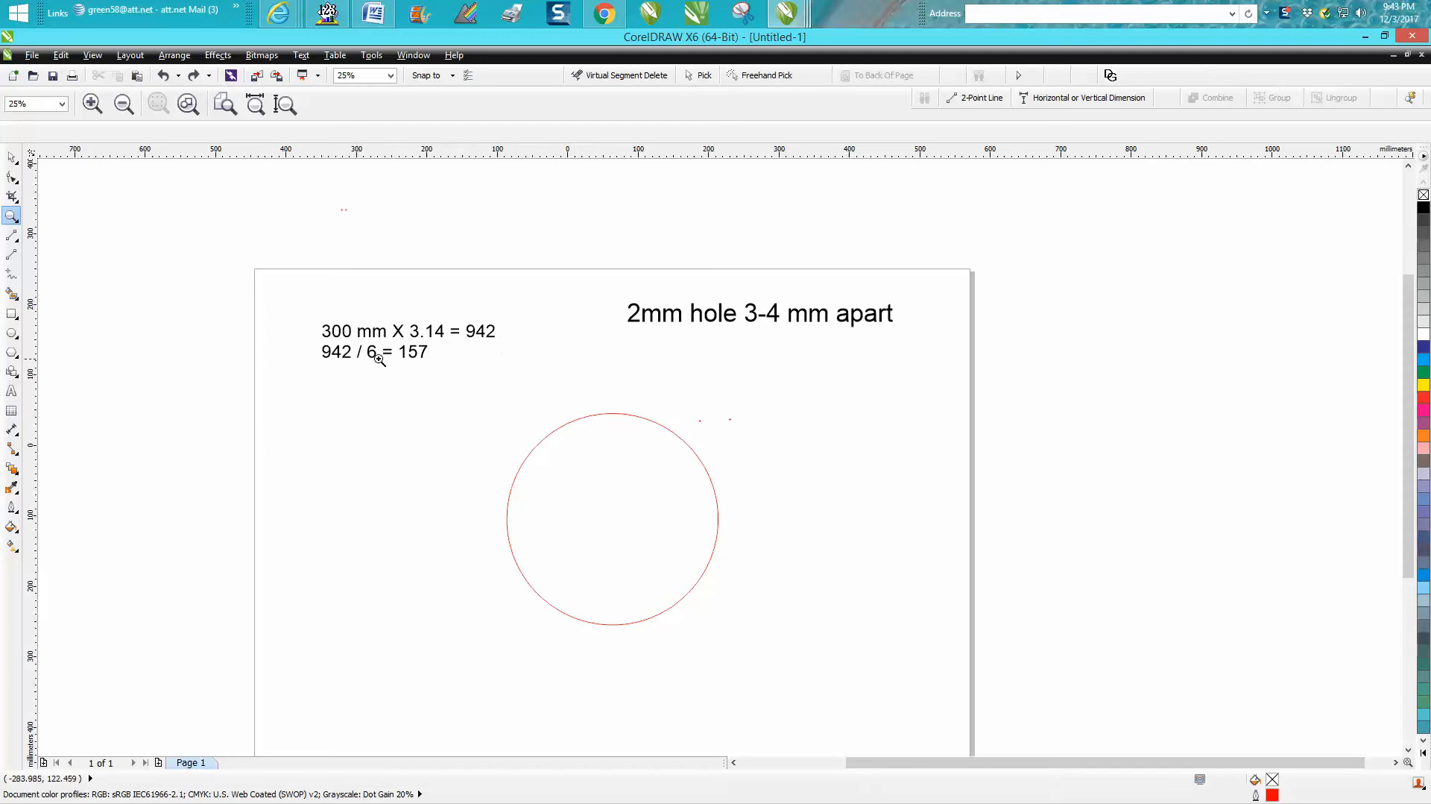
pyautogui.moveTo(284, 337)
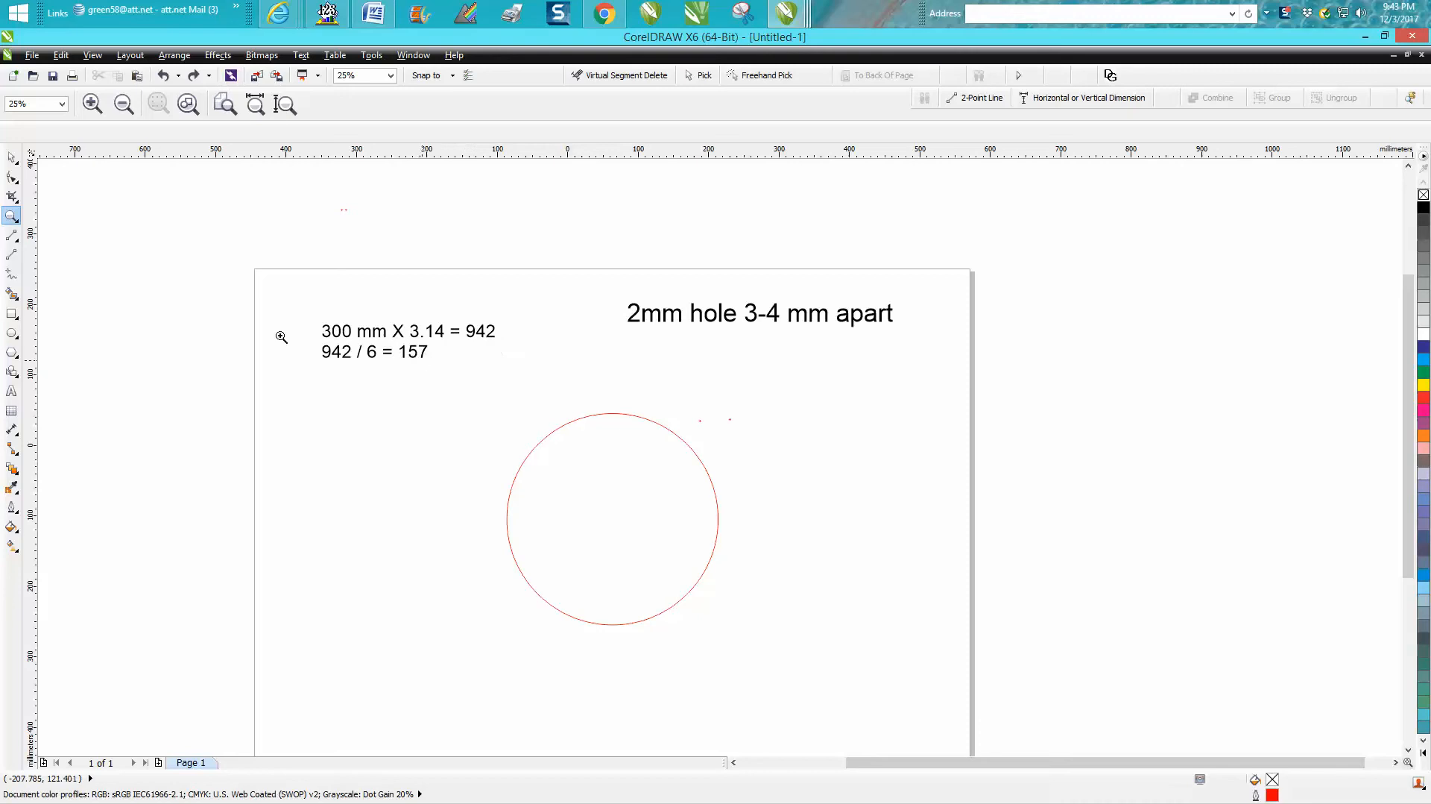
pyautogui.click(13, 156)
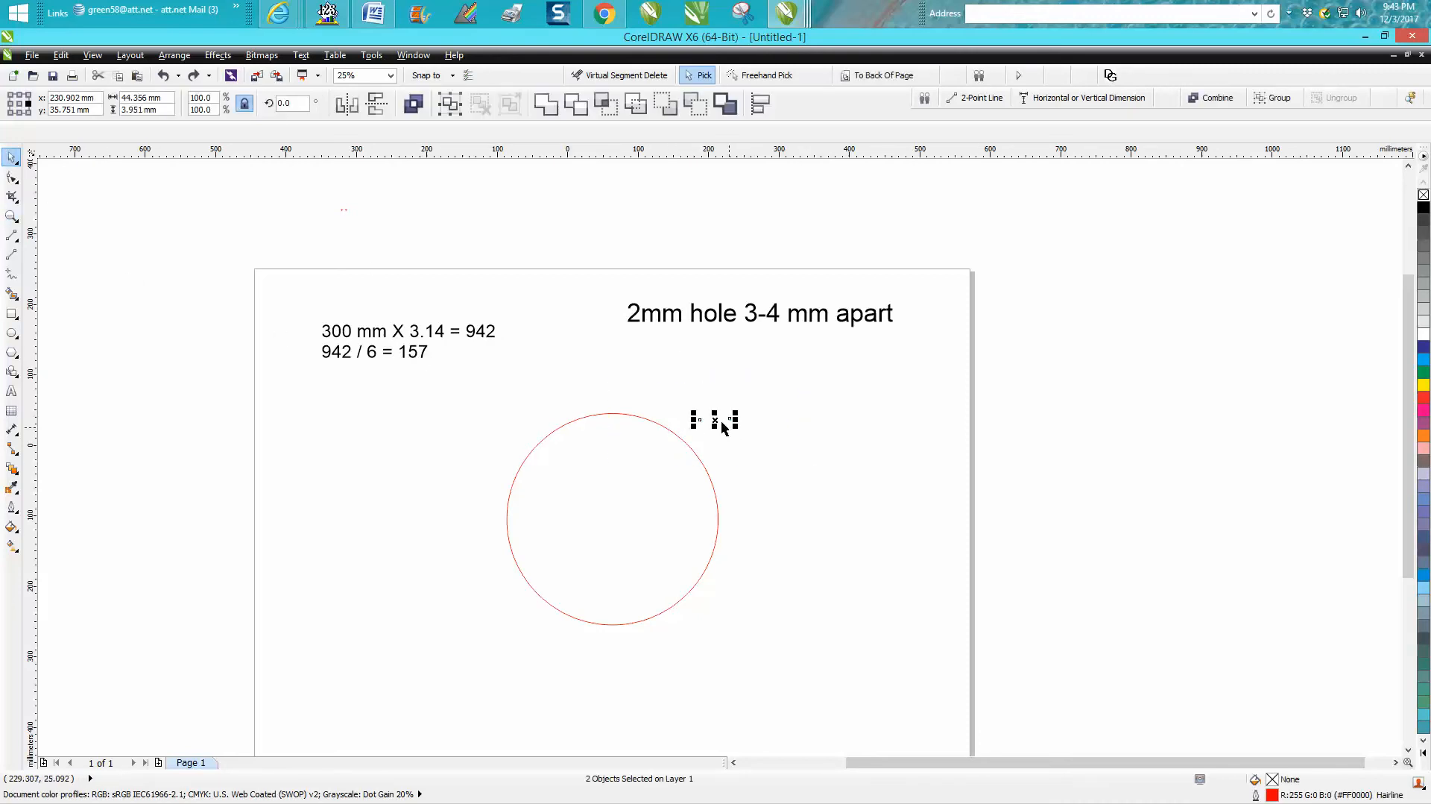
pyautogui.moveTo(87, 250)
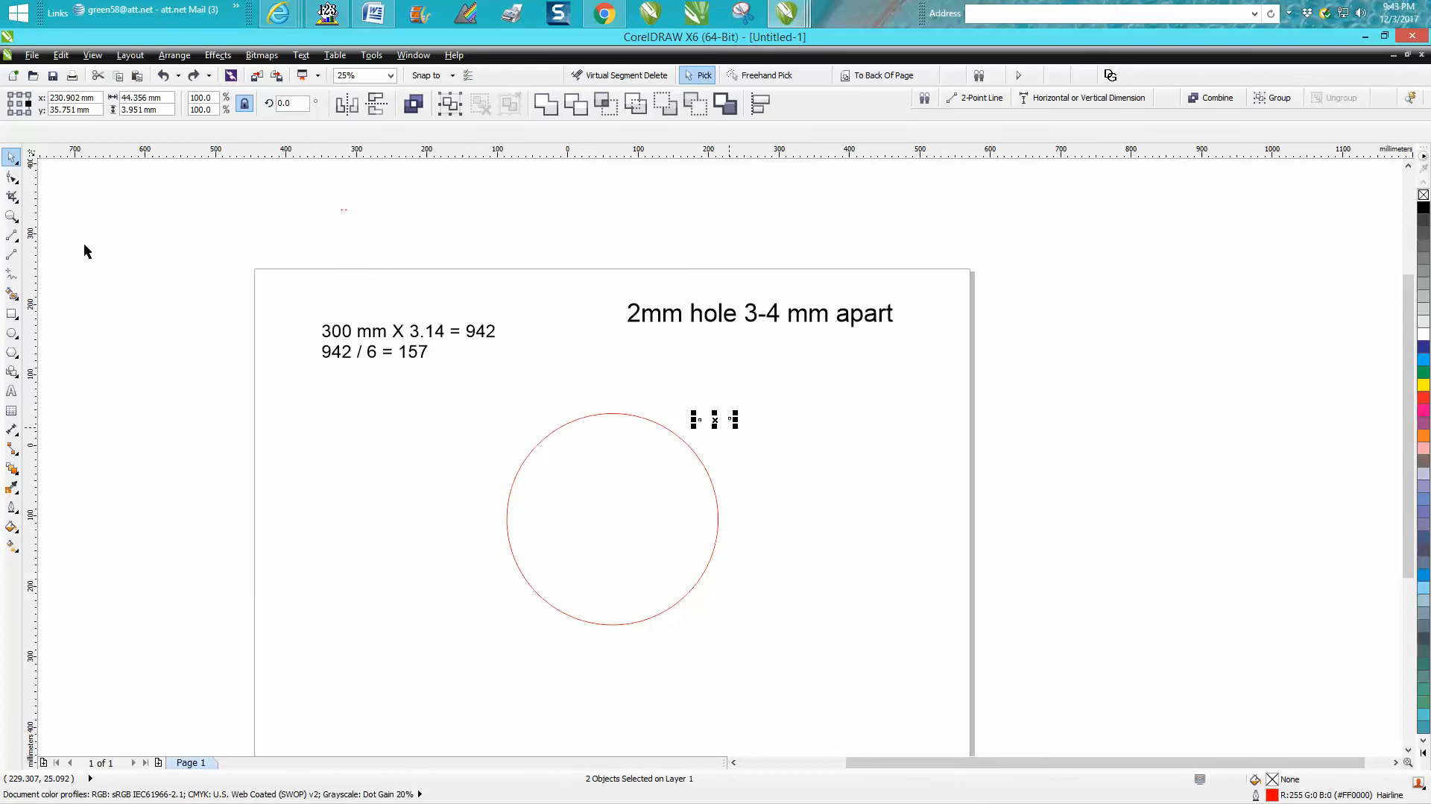
pyautogui.click(12, 216)
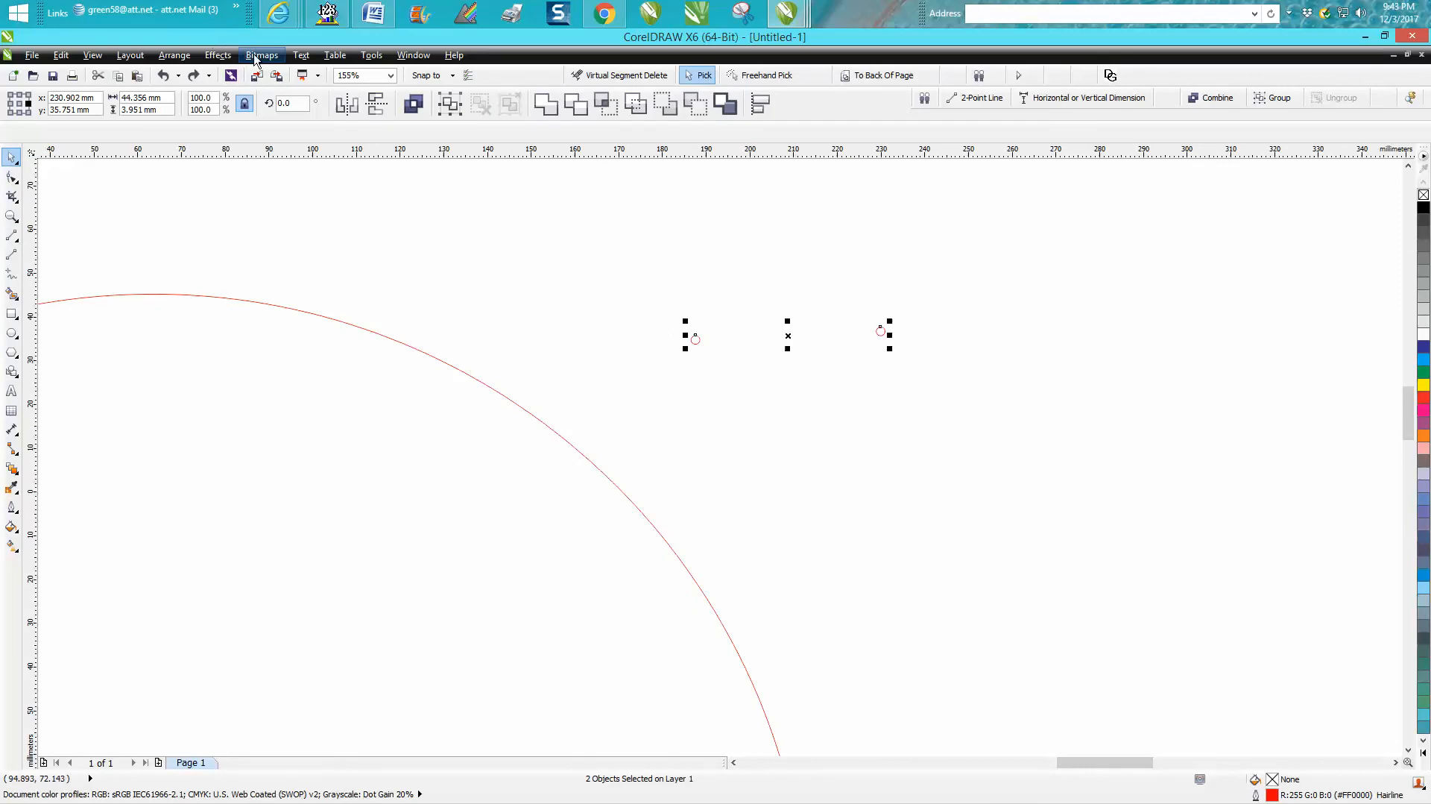
pyautogui.click(218, 55)
pyautogui.write('155')
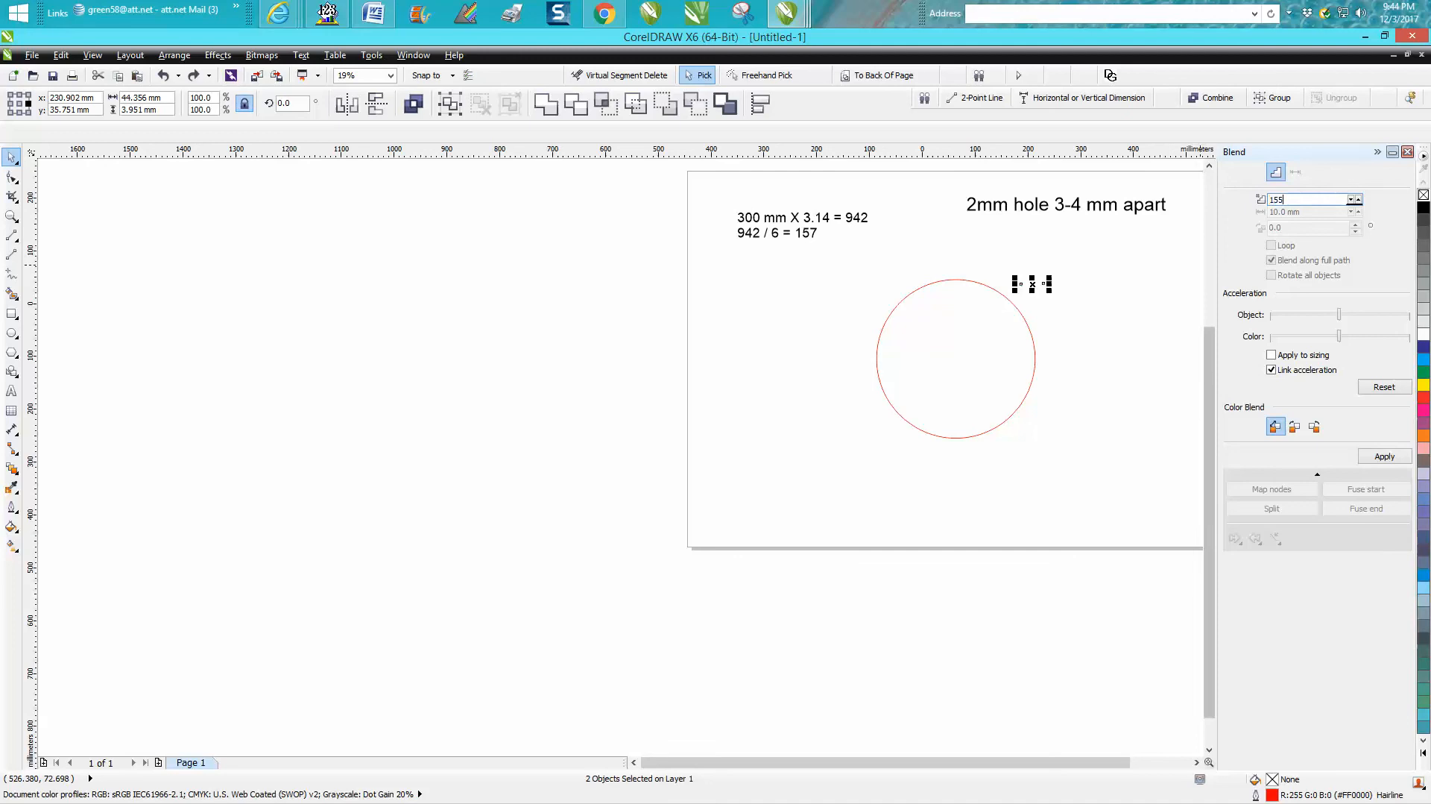
pyautogui.click(1383, 457)
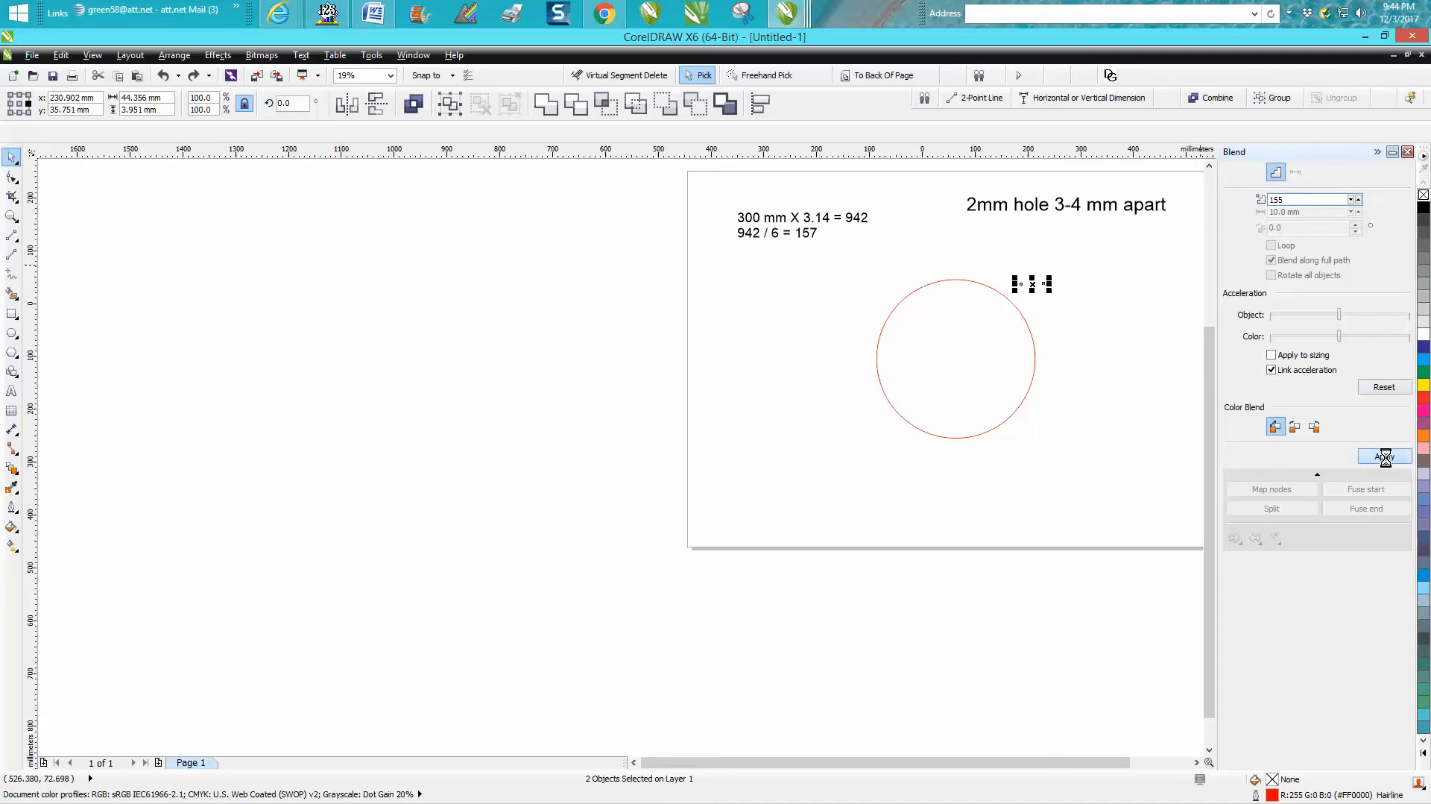
pyautogui.click(1383, 456)
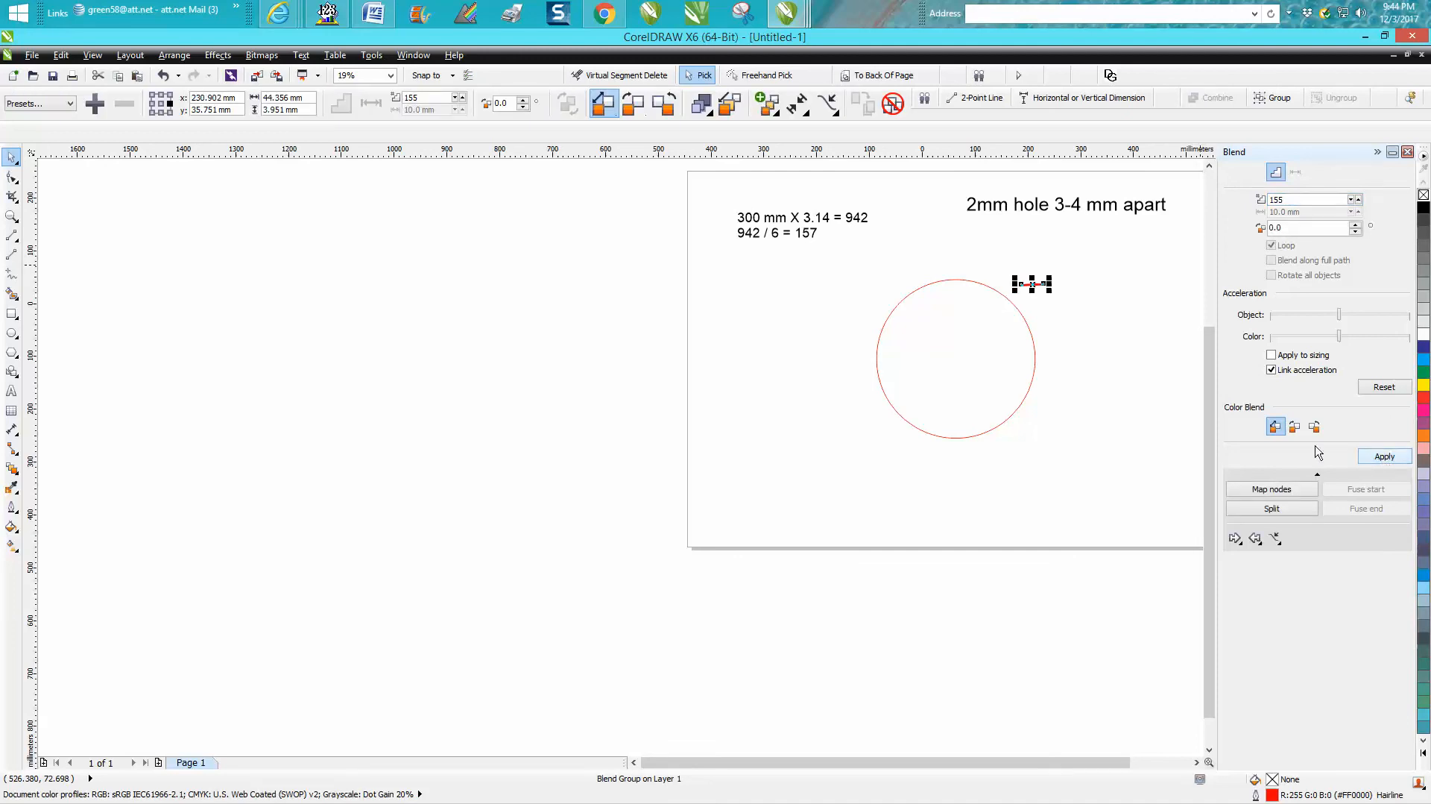
pyautogui.click(12, 215)
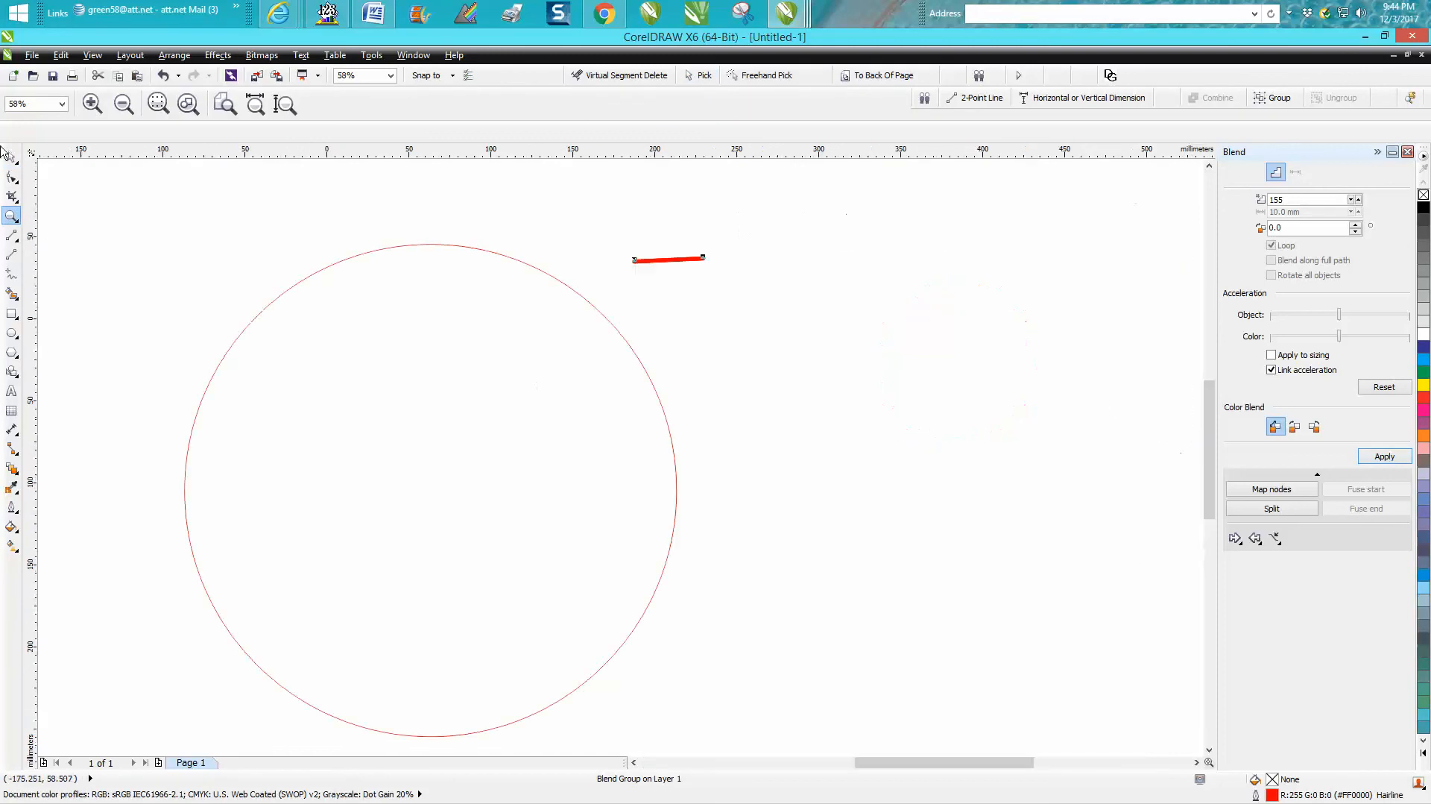
# Attach the blend to the large circle as a new path and apply it along the full path
pyautogui.click(666, 258)
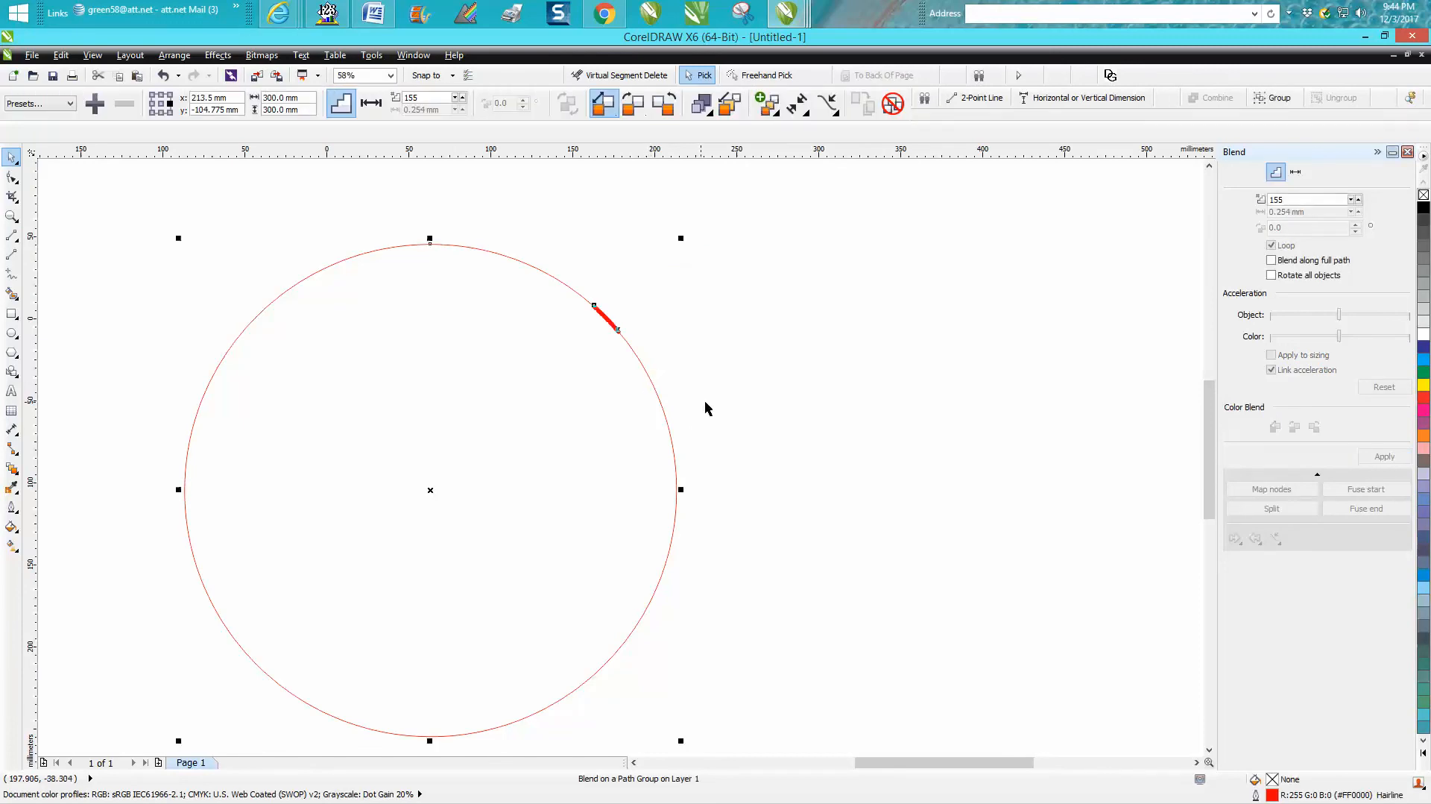
pyautogui.click(1271, 259)
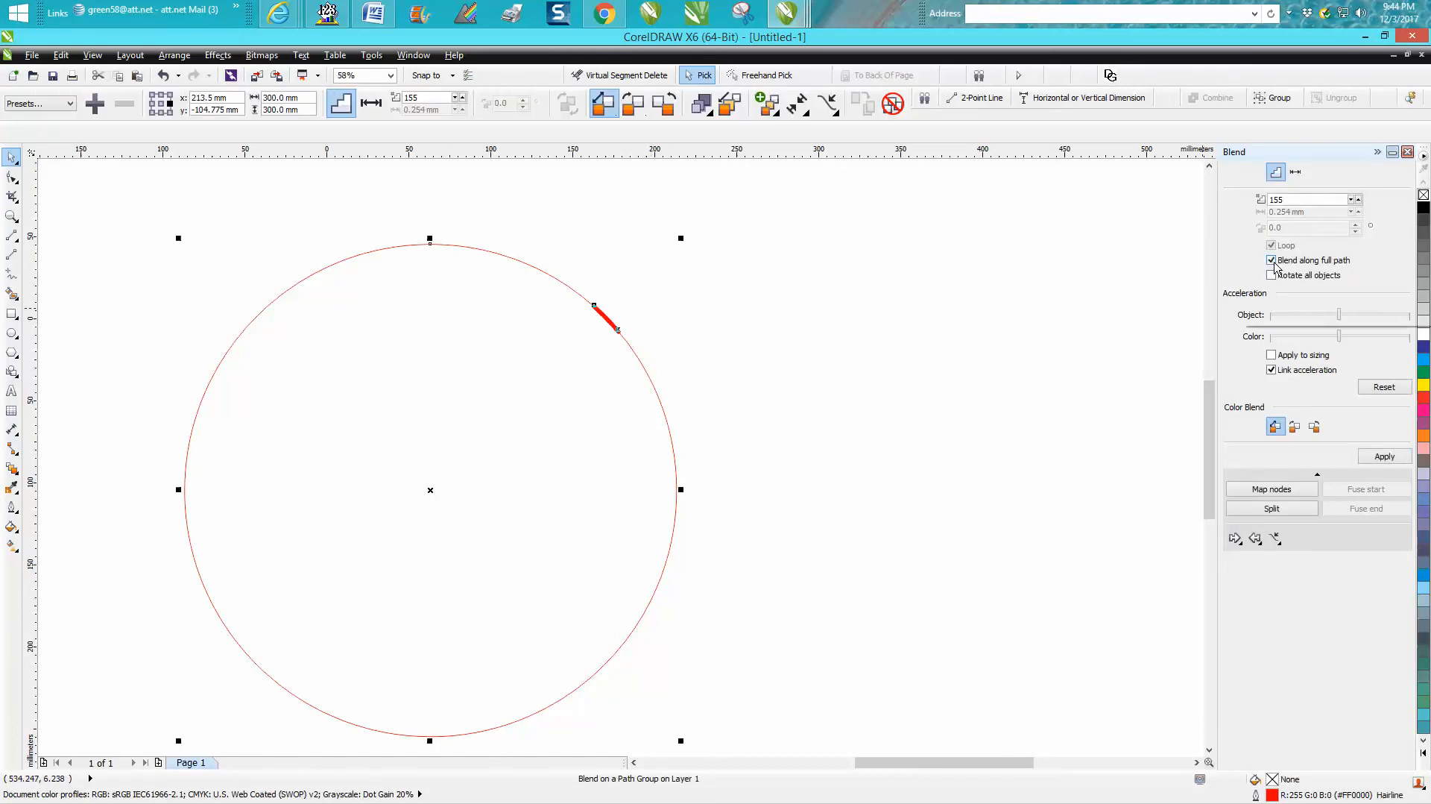
pyautogui.click(1384, 456)
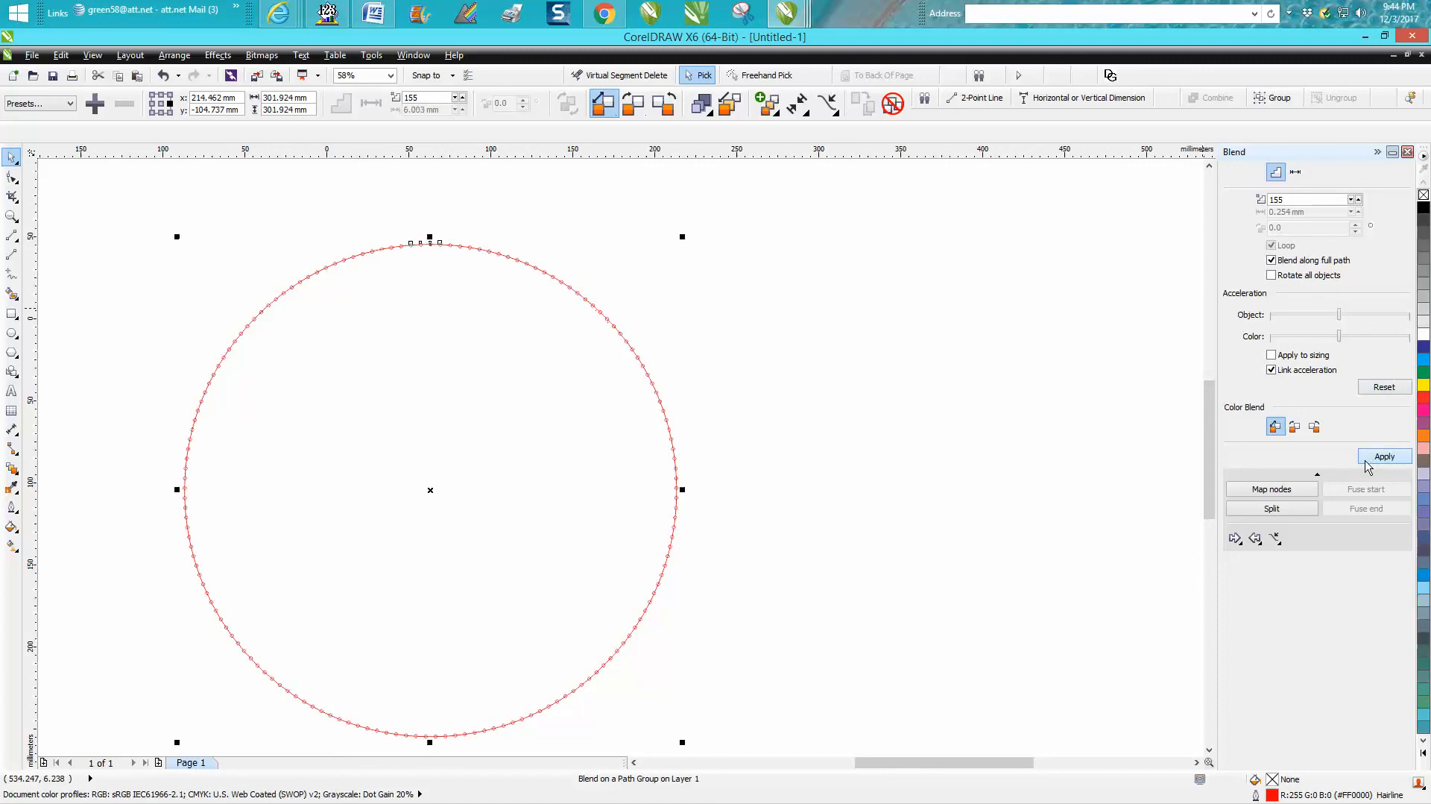
pyautogui.click(12, 216)
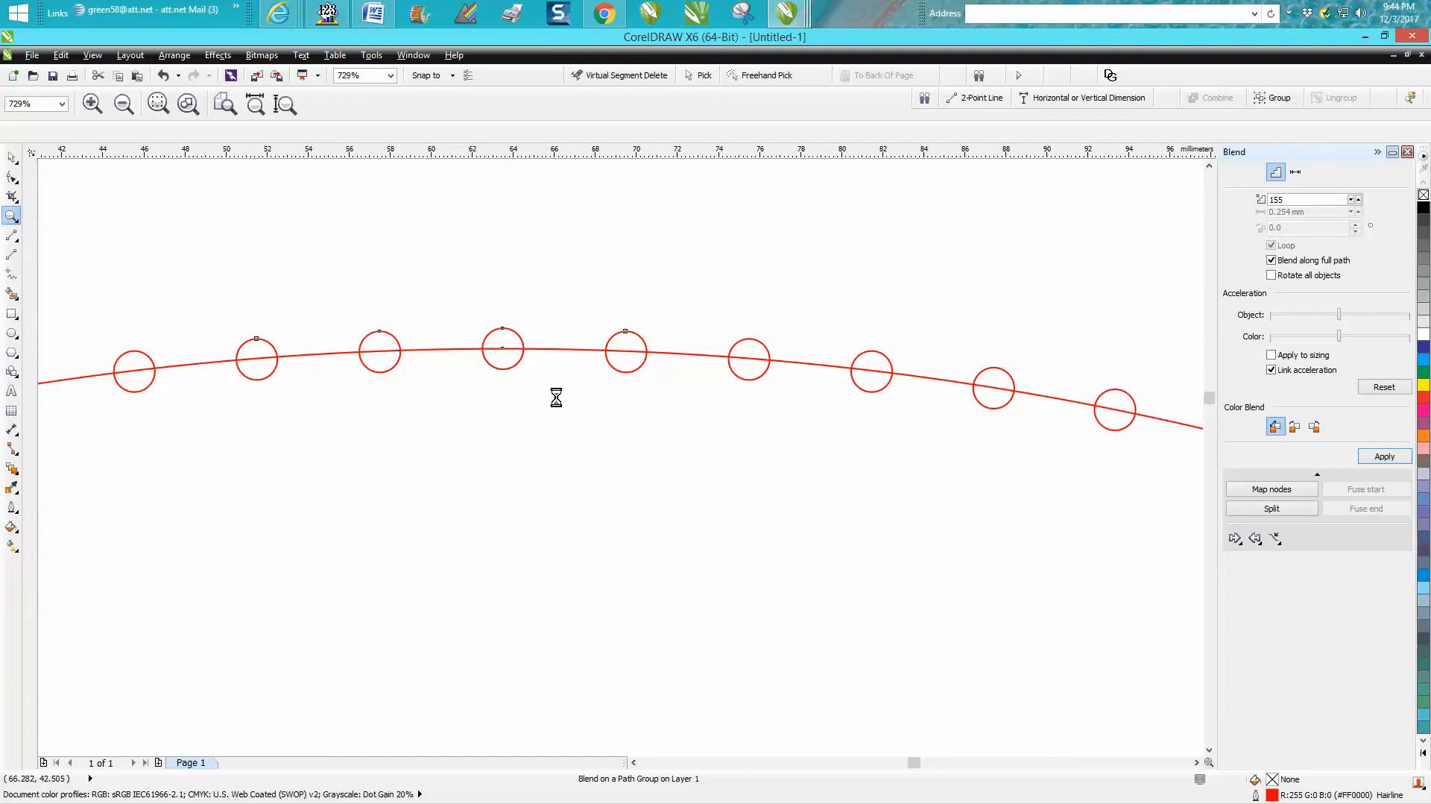
# Add a 4.00 mm dimension between two neighbouring holes at the top of the circle
pyautogui.click(91, 102)
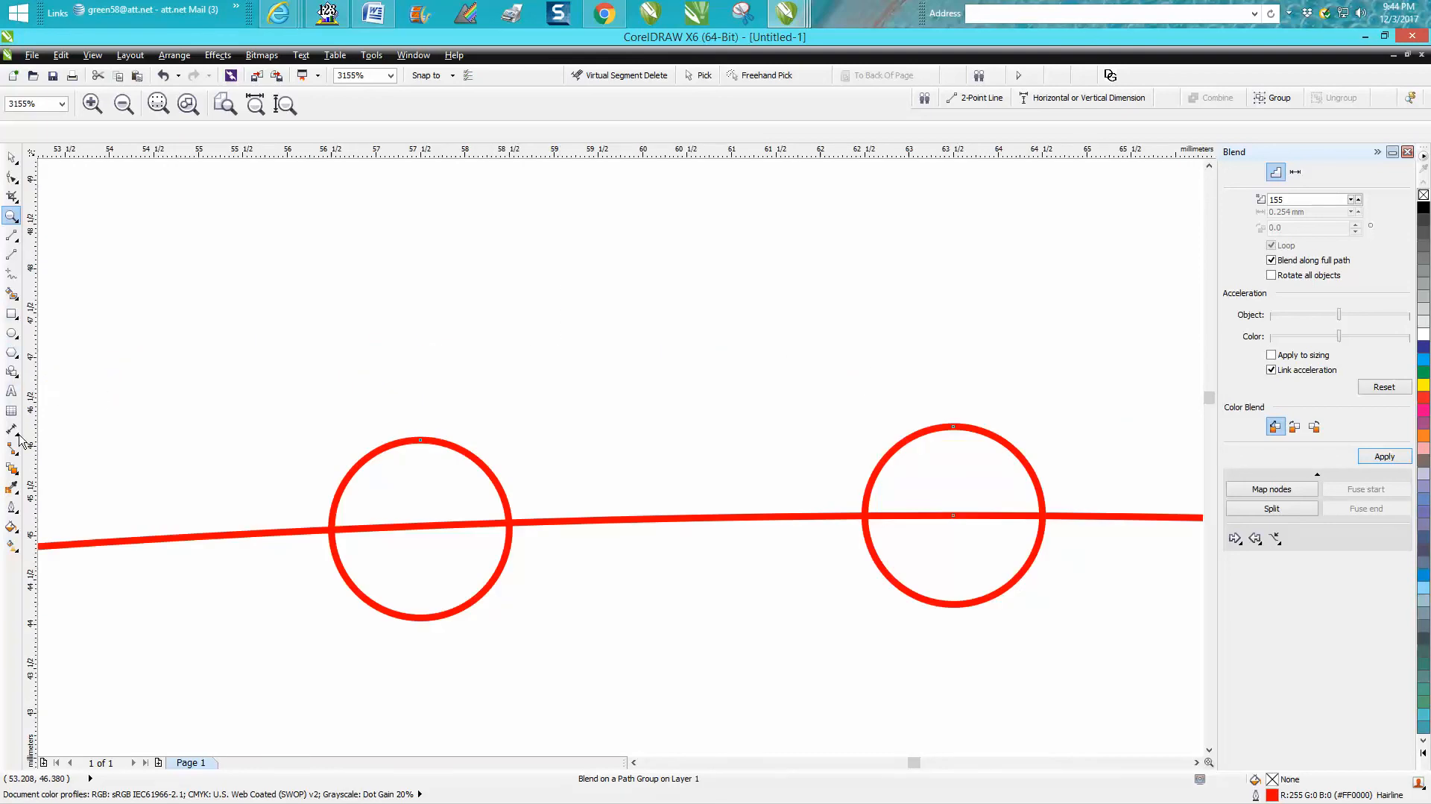
pyautogui.click(13, 429)
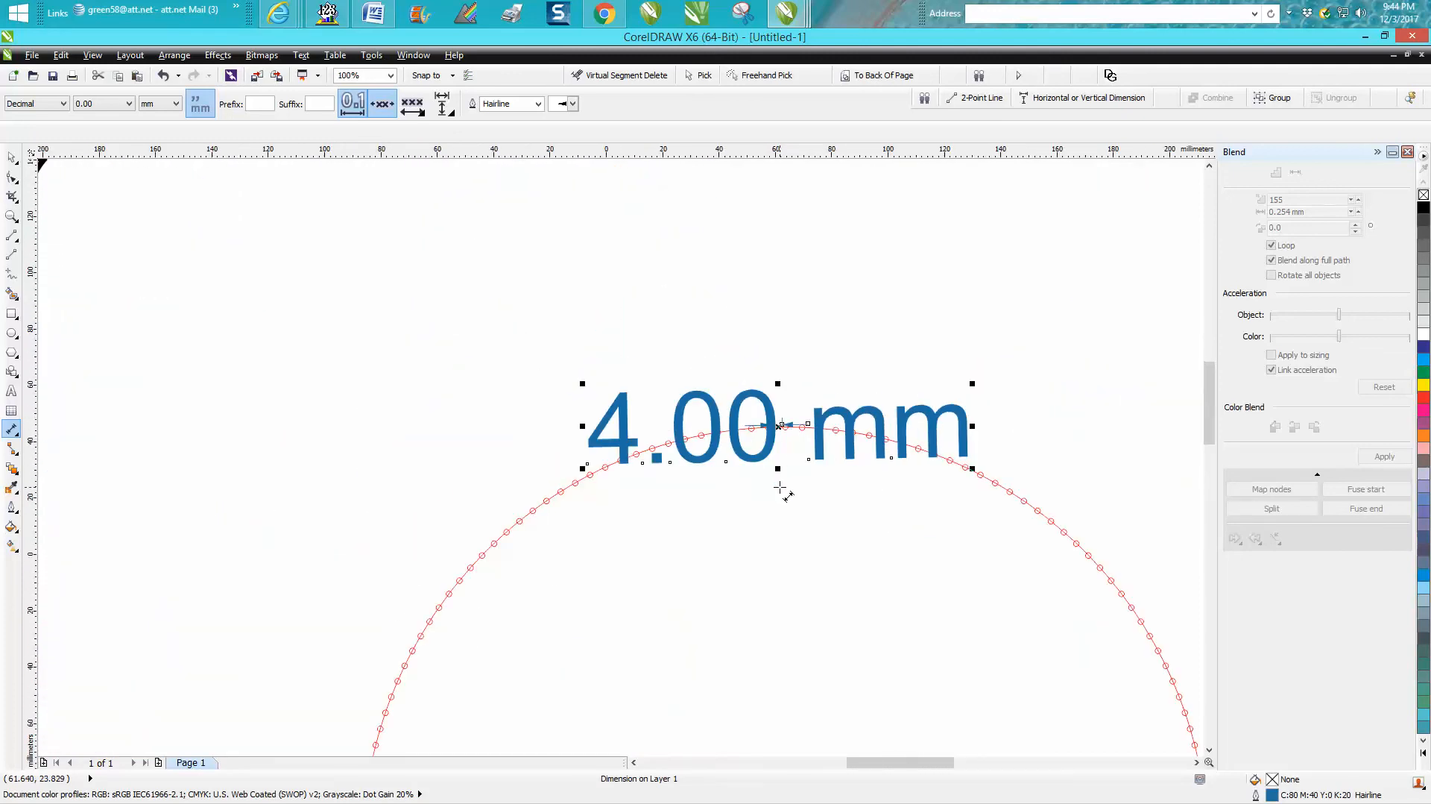
pyautogui.moveTo(656, 349)
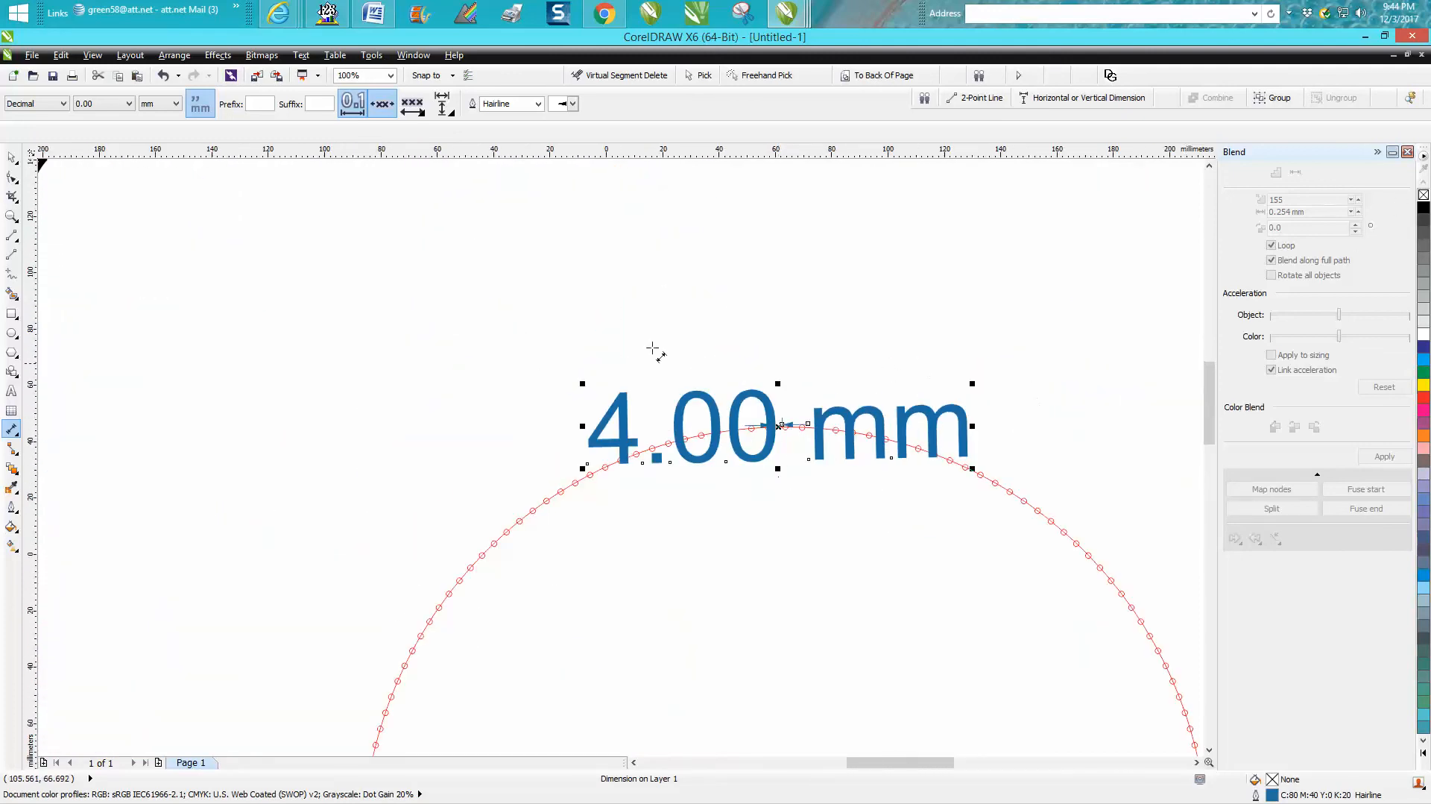
pyautogui.click(12, 216)
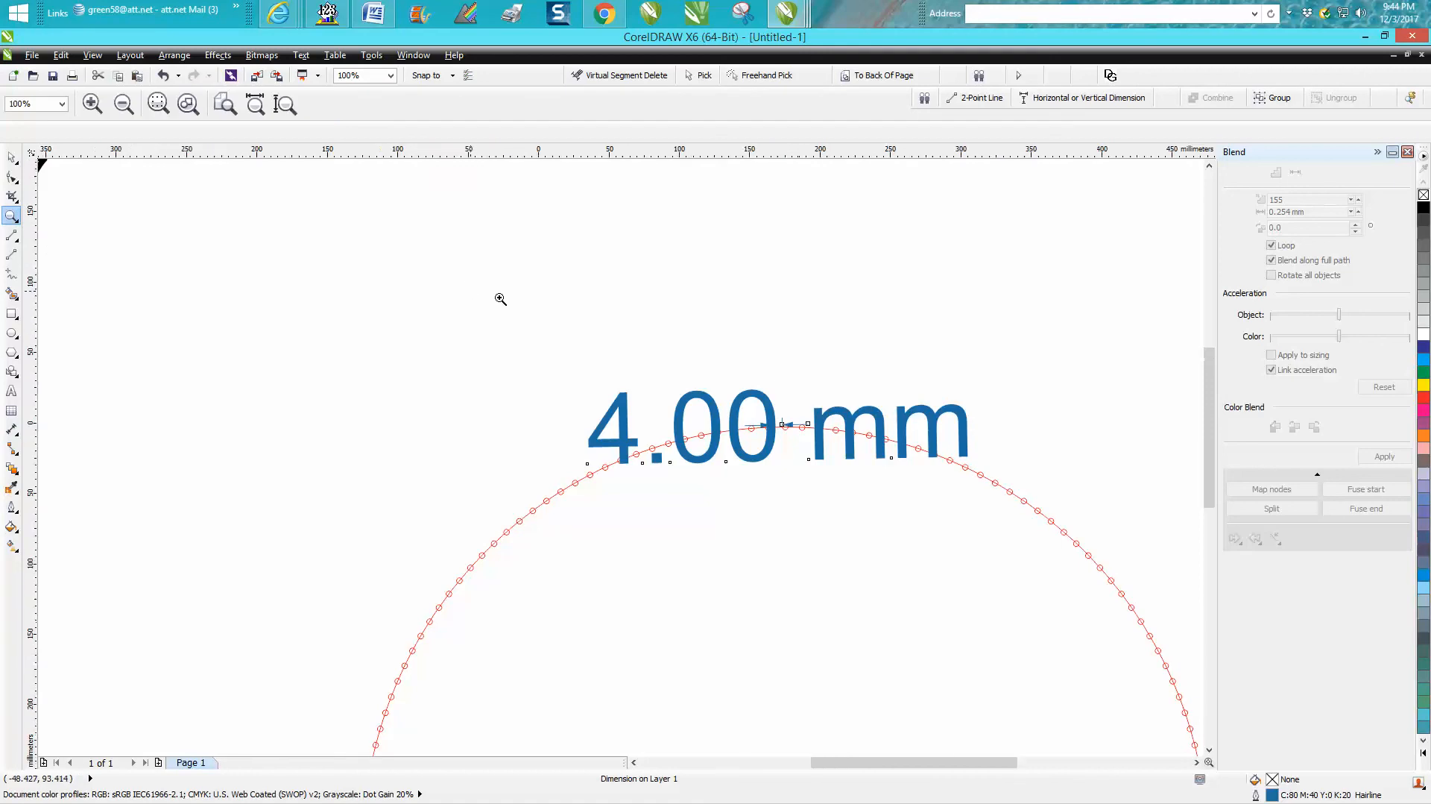
pyautogui.click(124, 102)
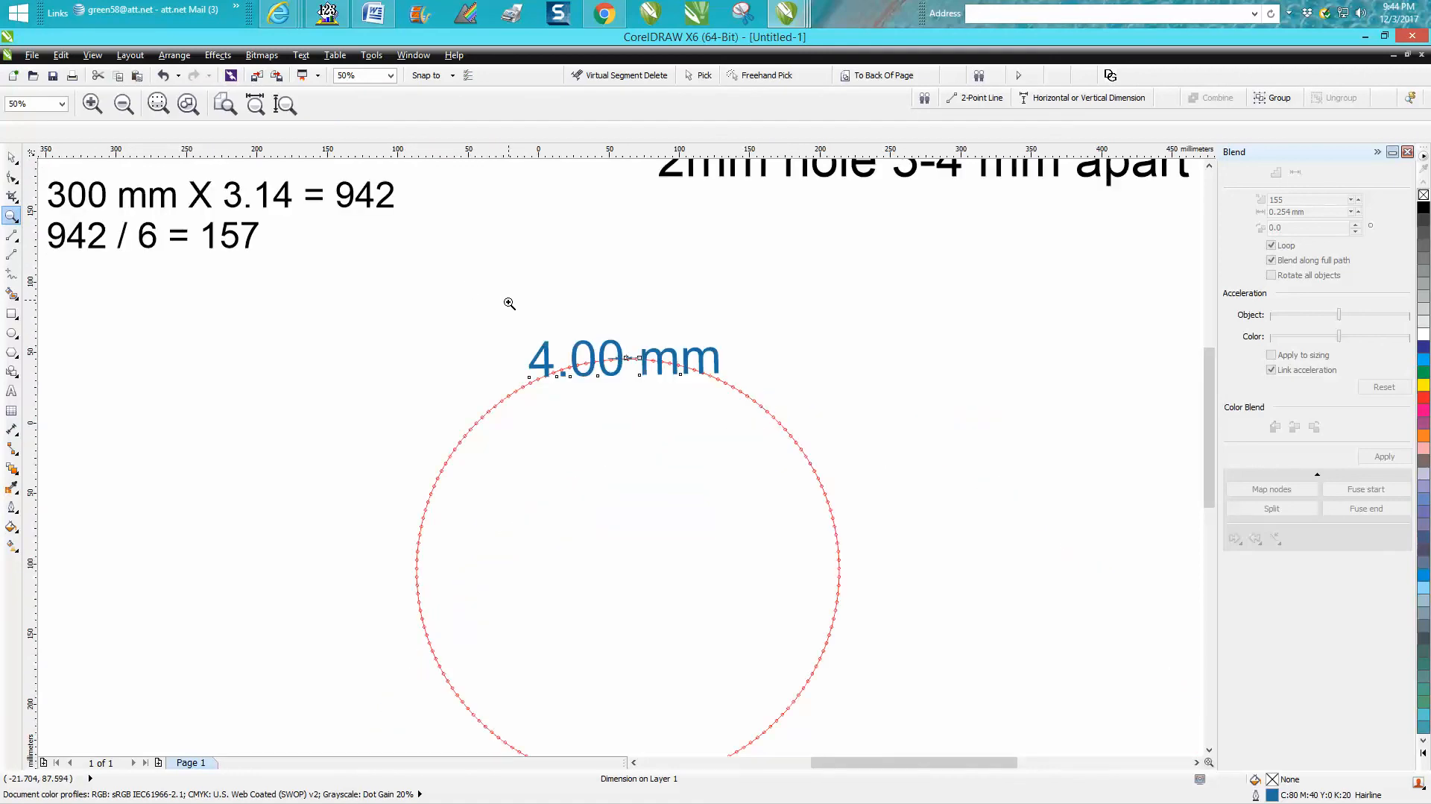